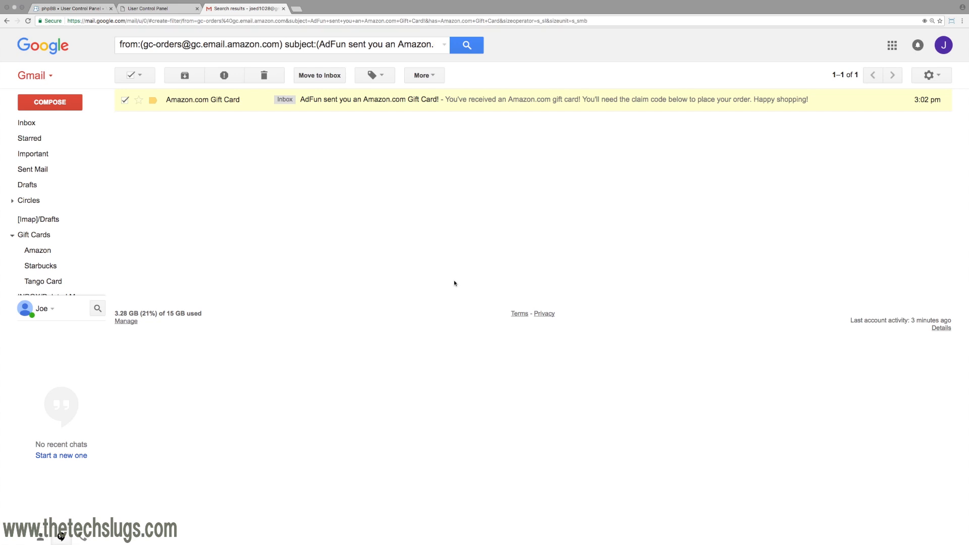
pyautogui.moveTo(335, 114)
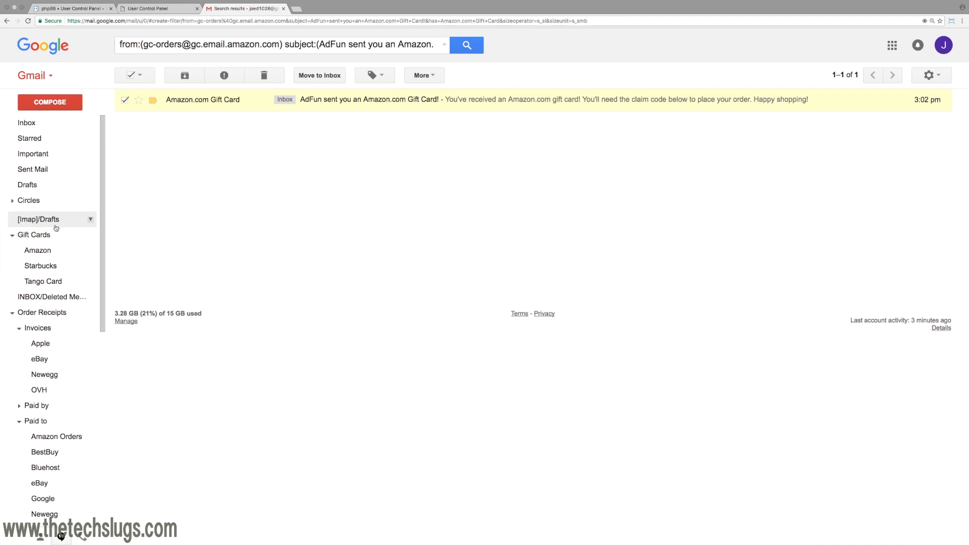
pyautogui.scroll(-3)
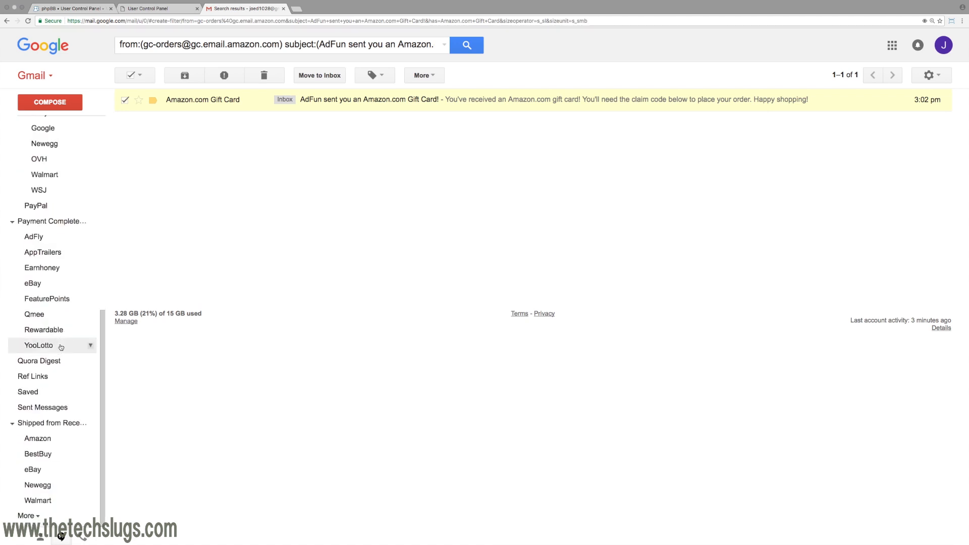